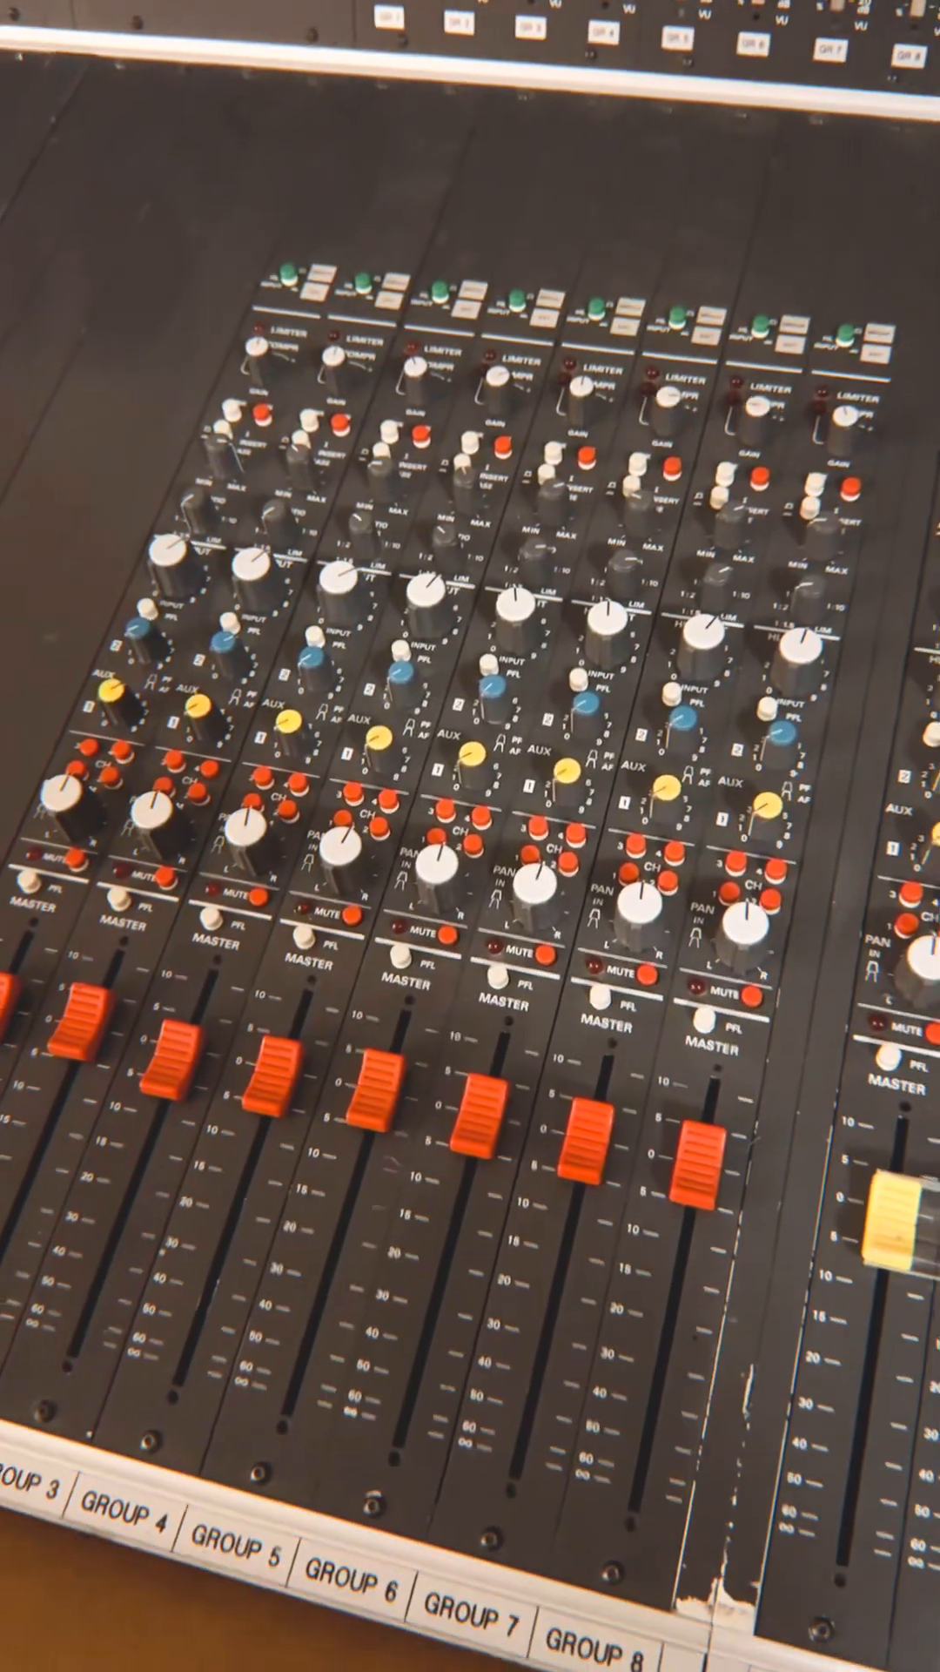
{"action": "scroll", "scroll_direction": "down", "scroll_amount": 3}
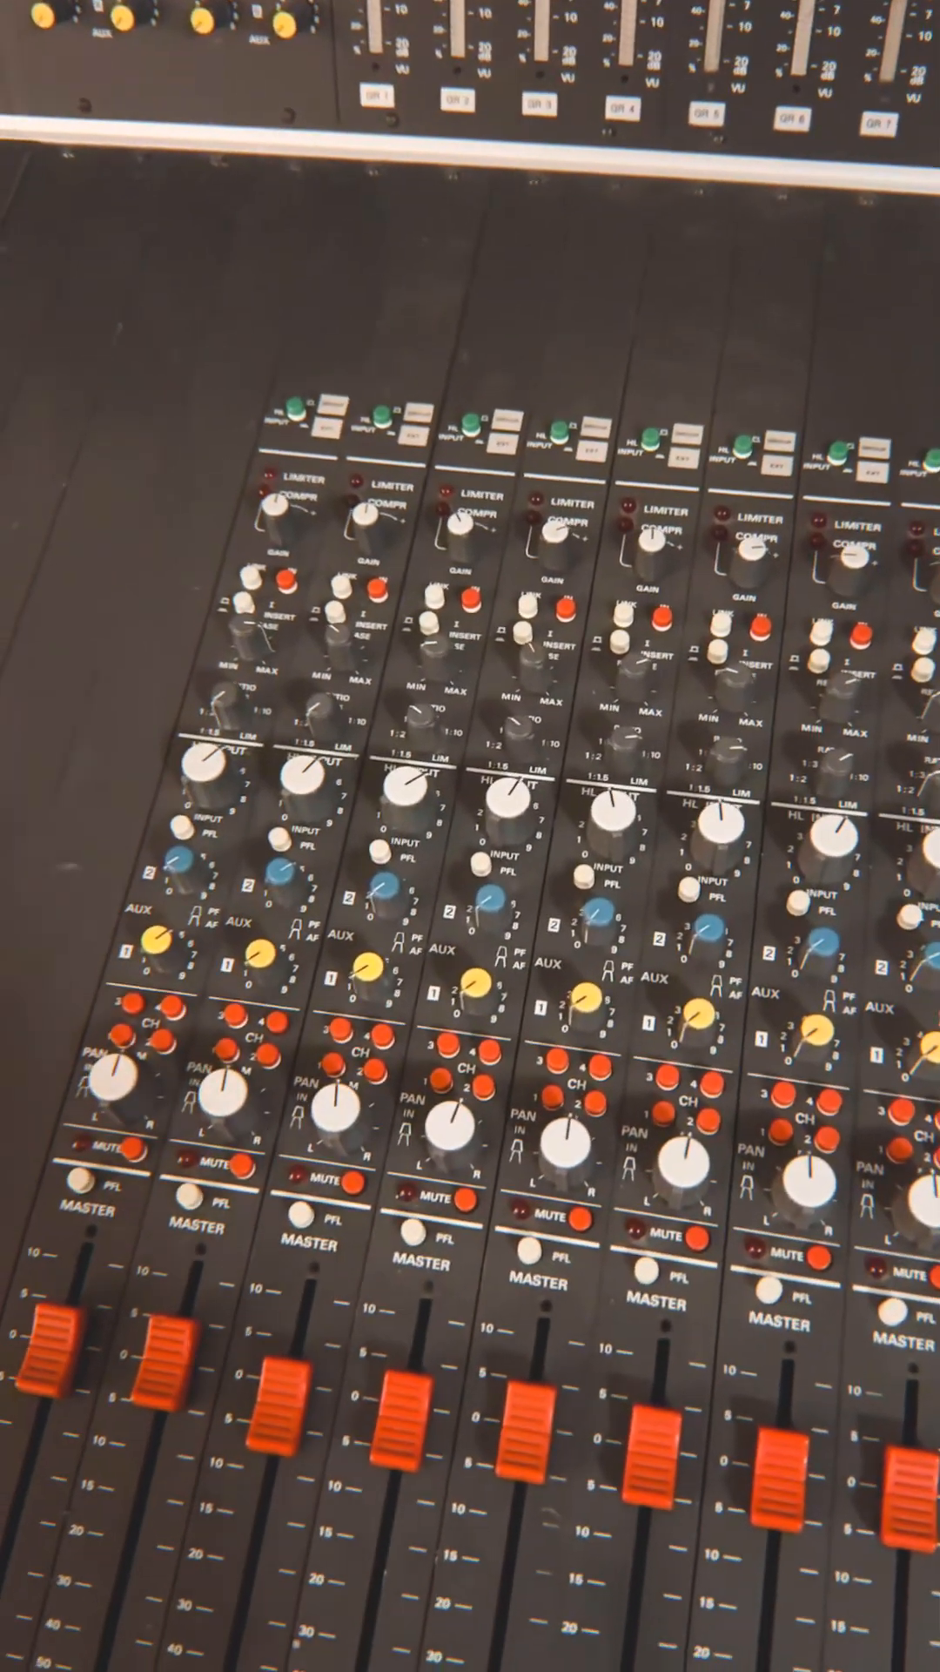